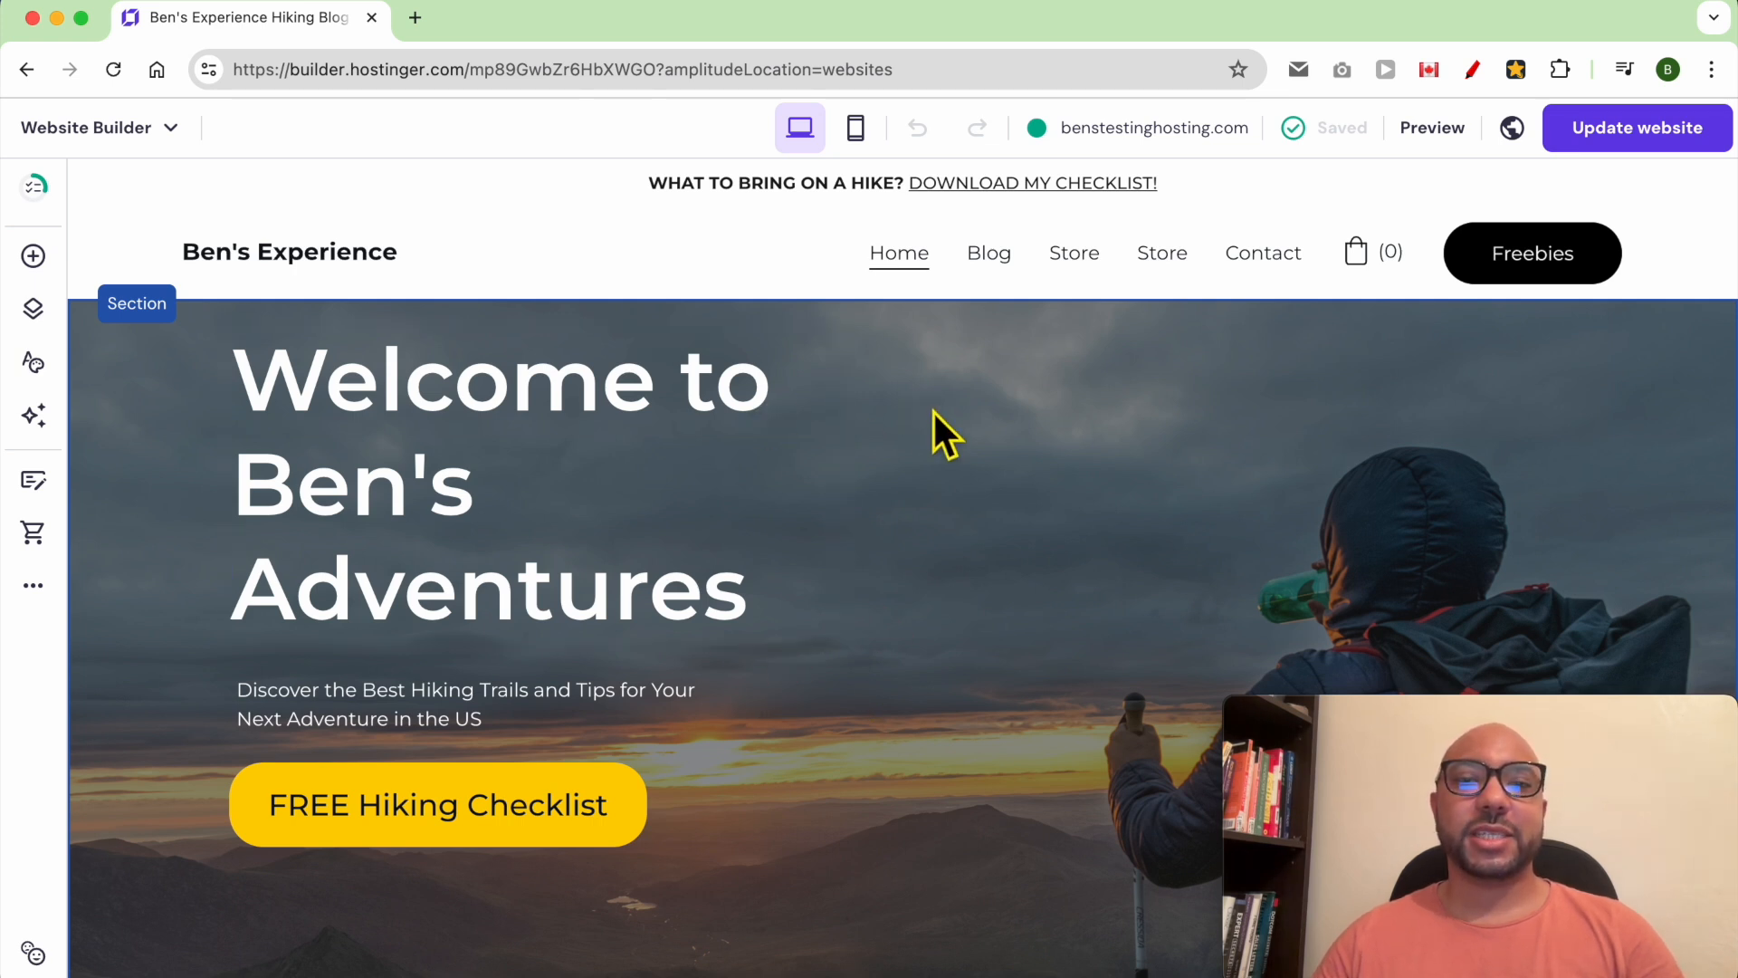
{"action": "mouse_move", "coordinate": [926, 427]}
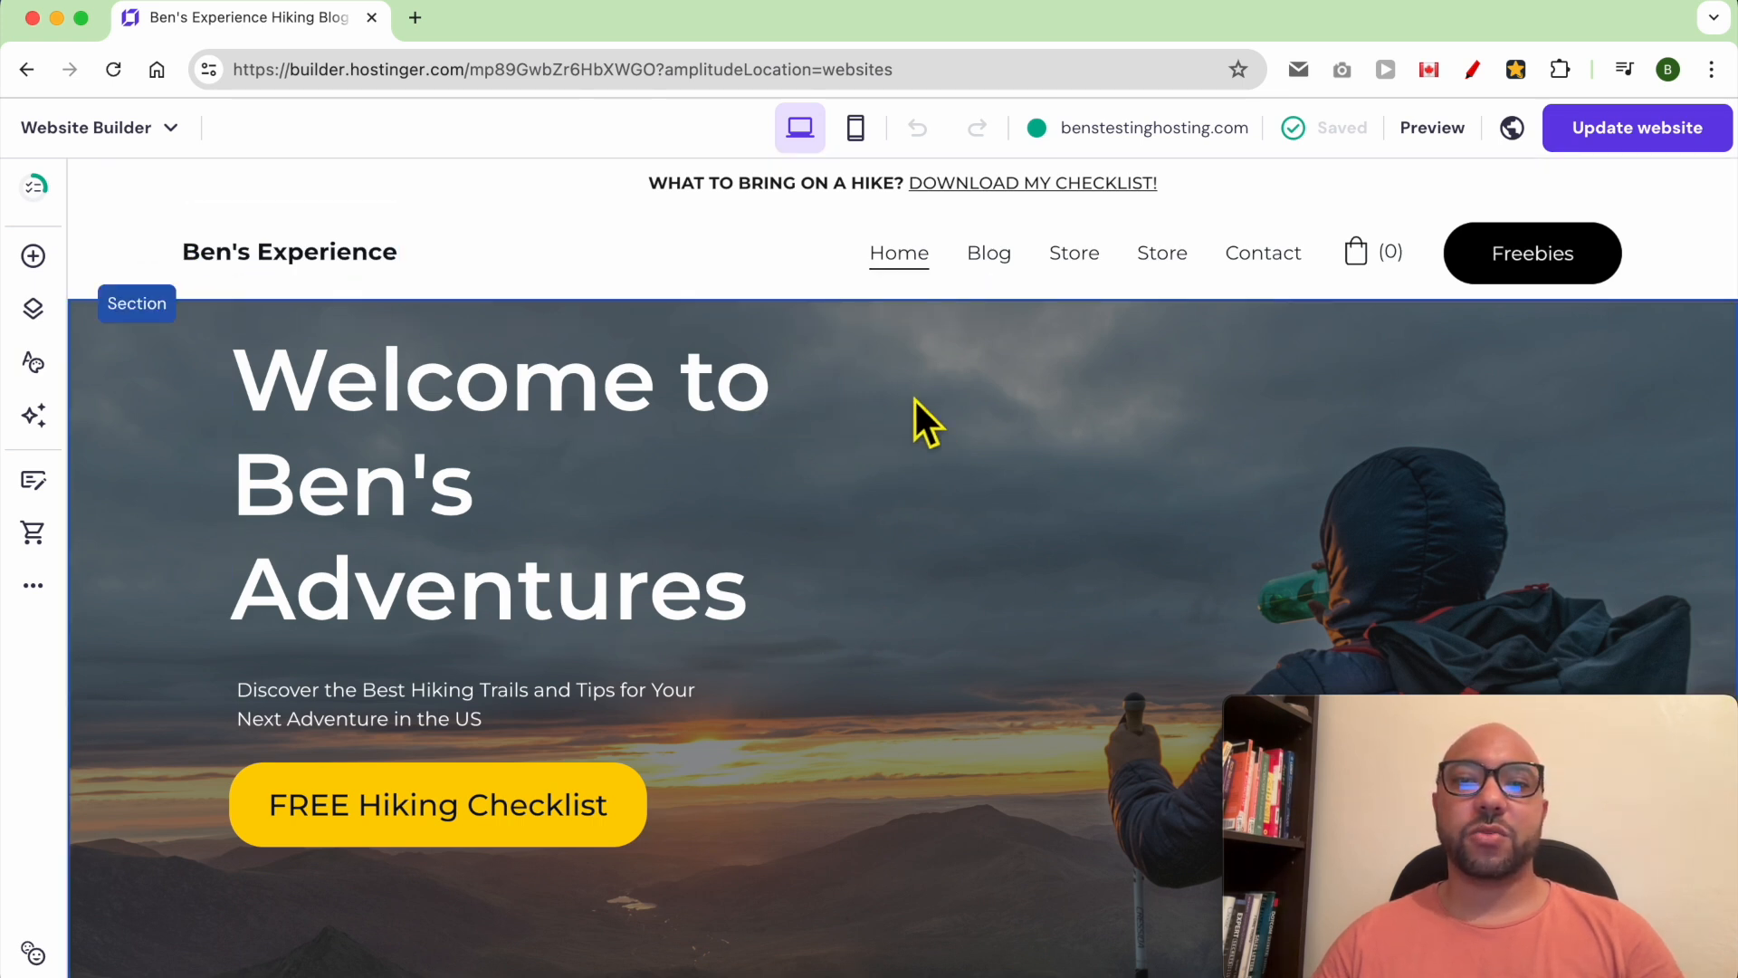
{"action": "mouse_move", "coordinate": [876, 433]}
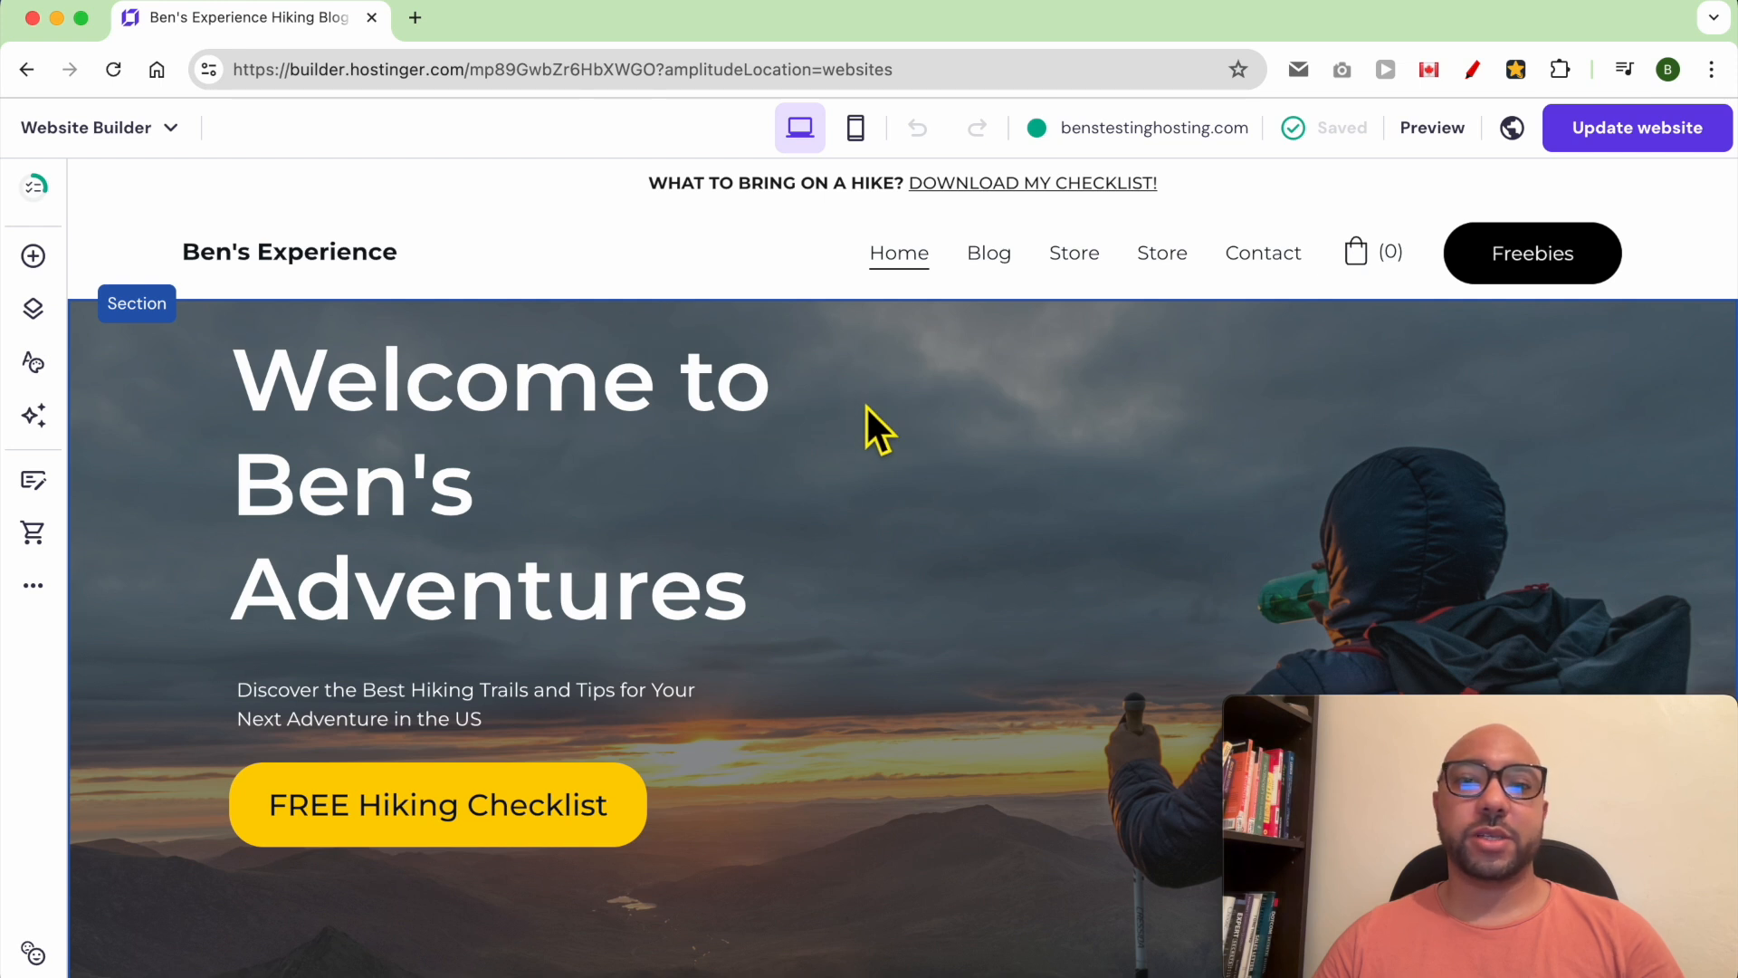
Show the Pages and navigation panel listing Home, Blog, two Store pages and Contact
{"action": "left_click", "coordinate": [499, 482]}
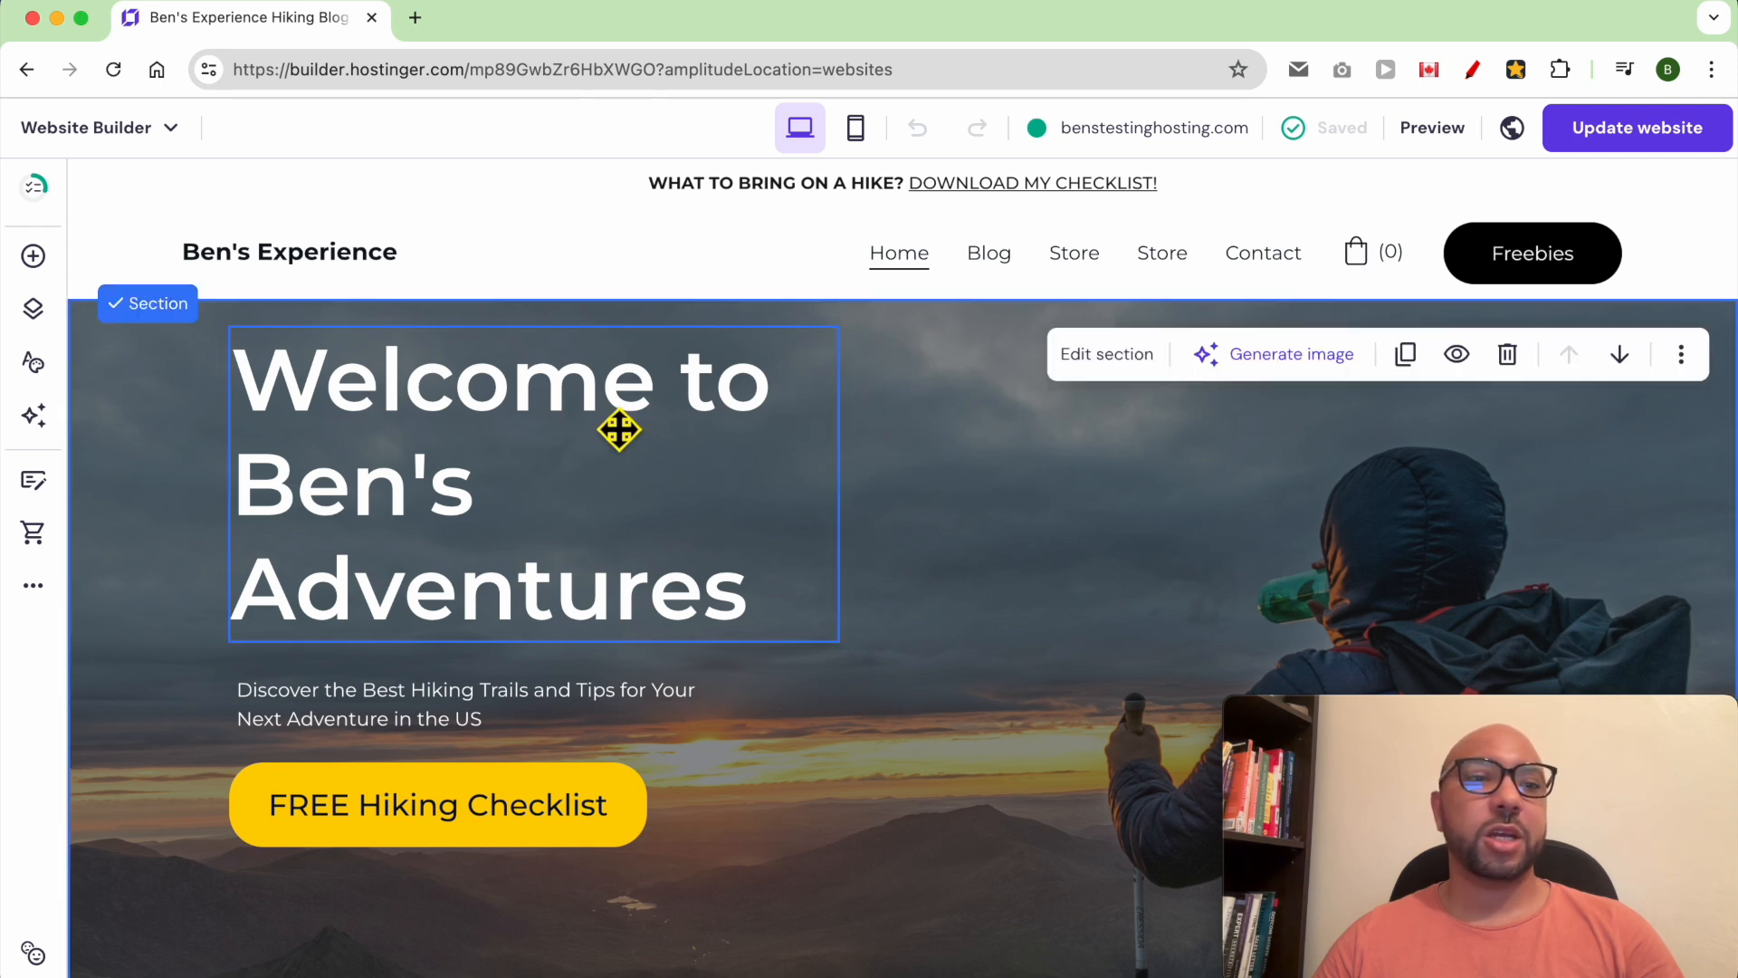
{"action": "mouse_move", "coordinate": [33, 308]}
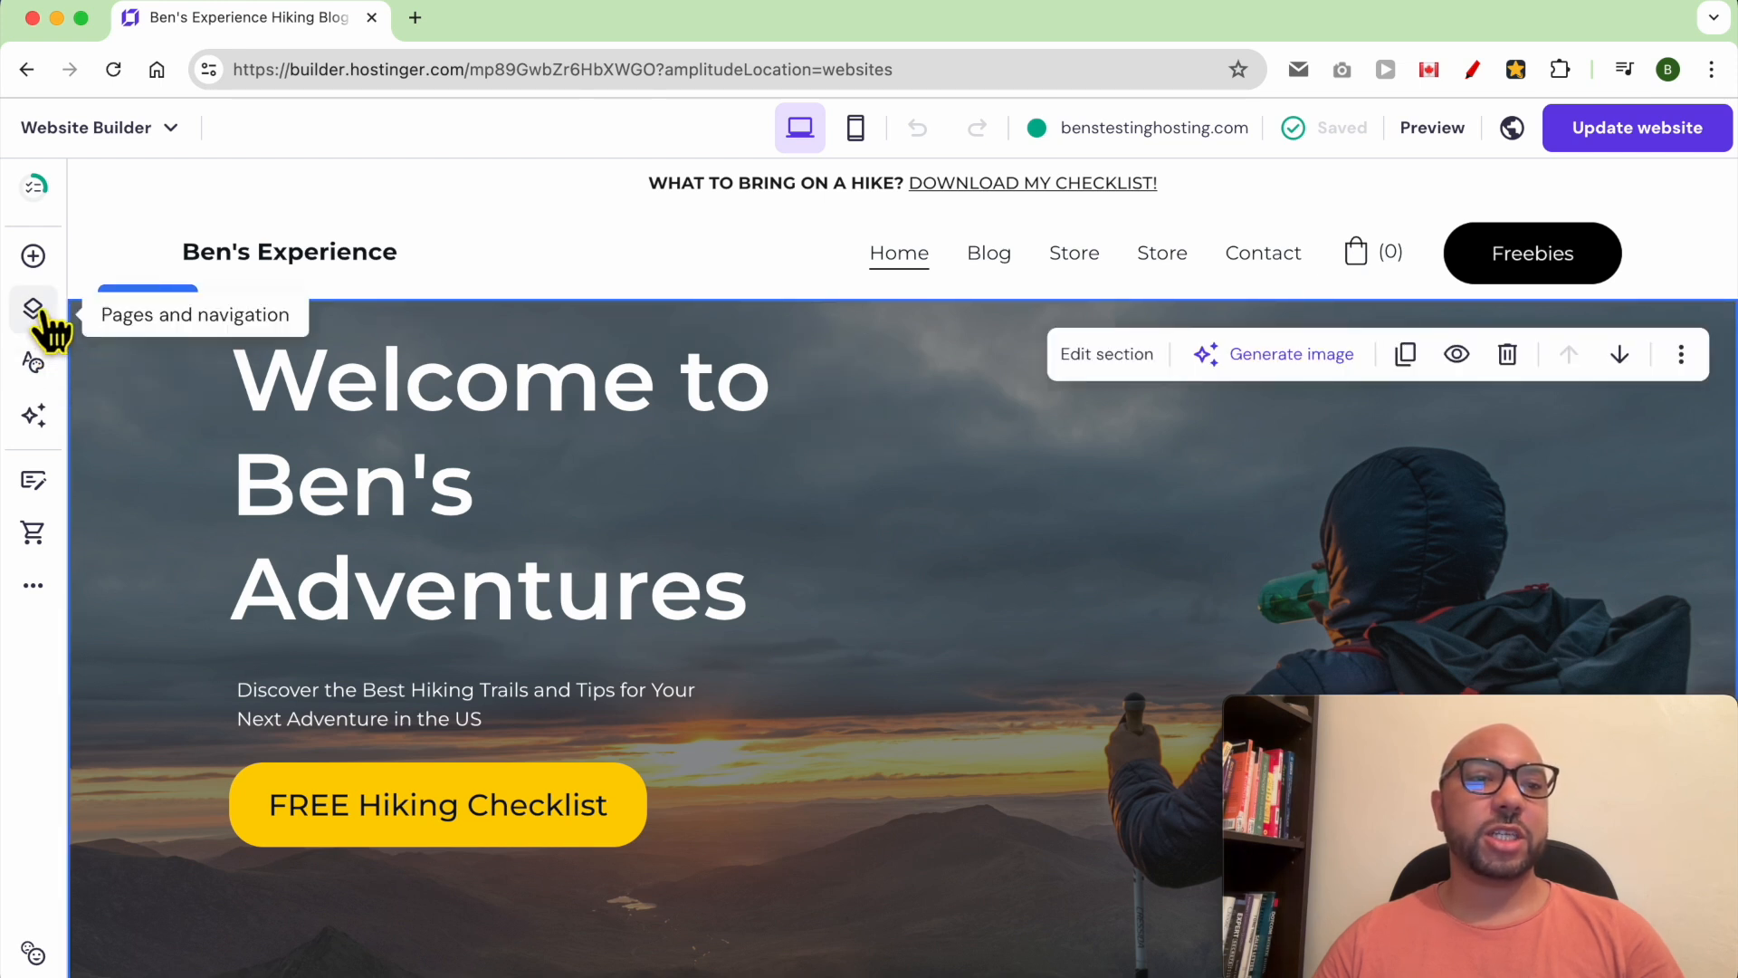
{"action": "left_click", "coordinate": [32, 308]}
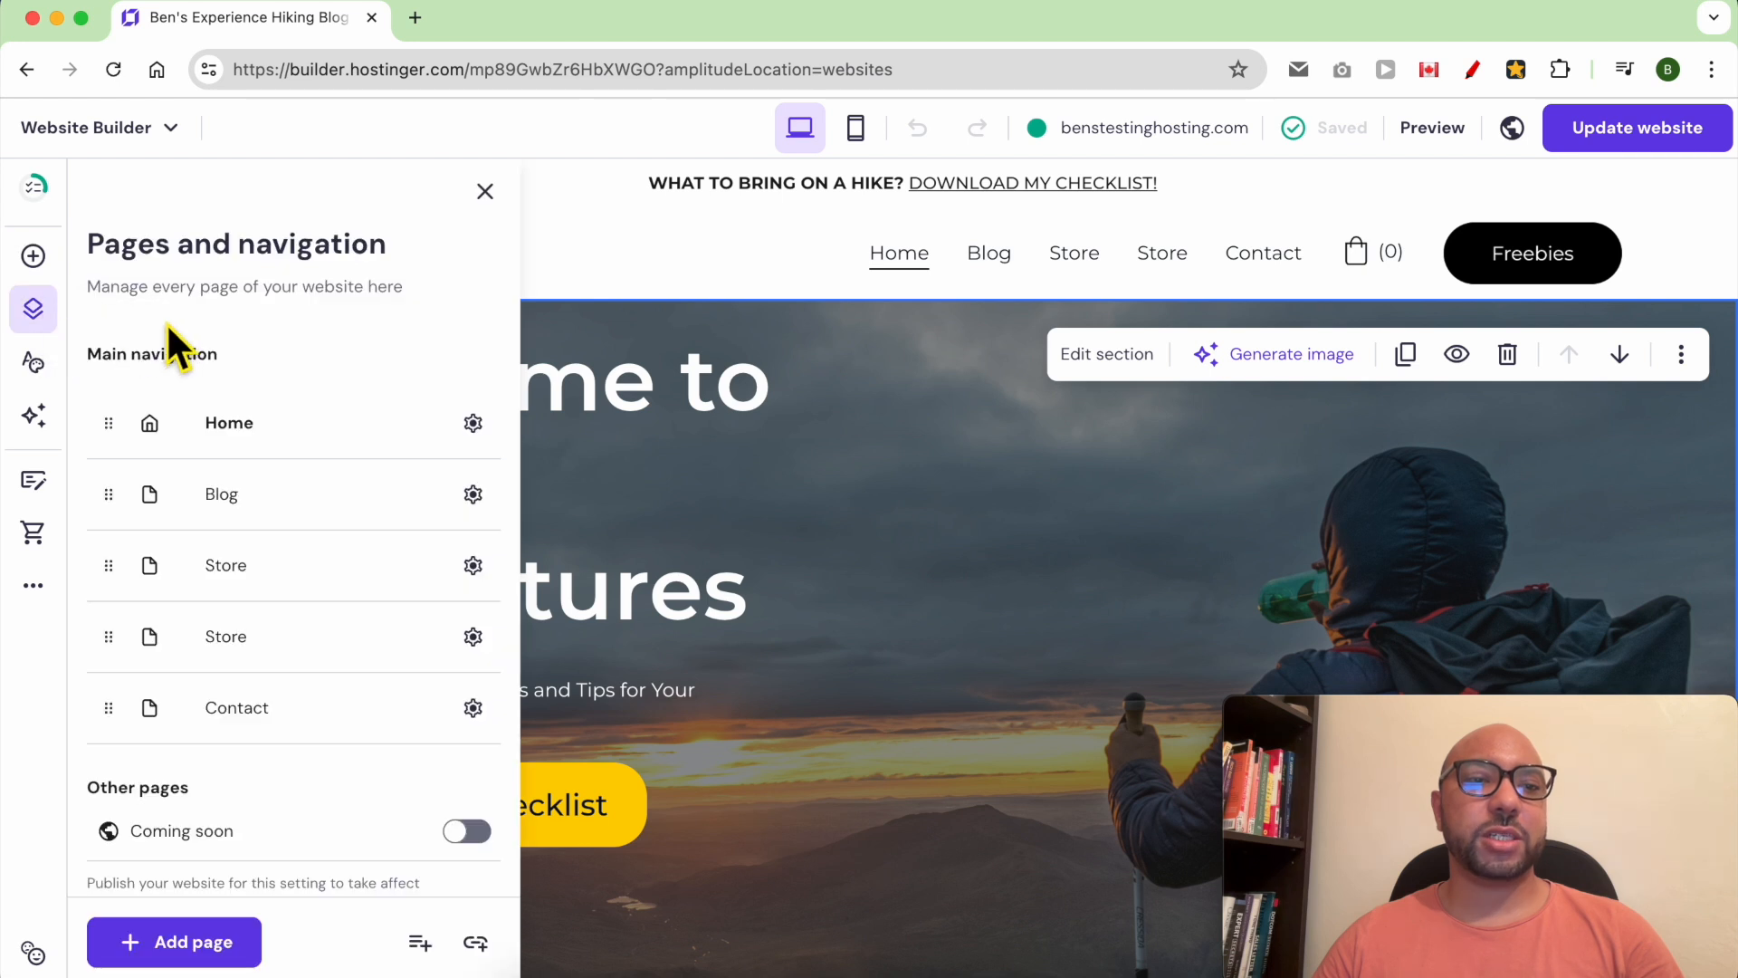
{"action": "mouse_move", "coordinate": [305, 360]}
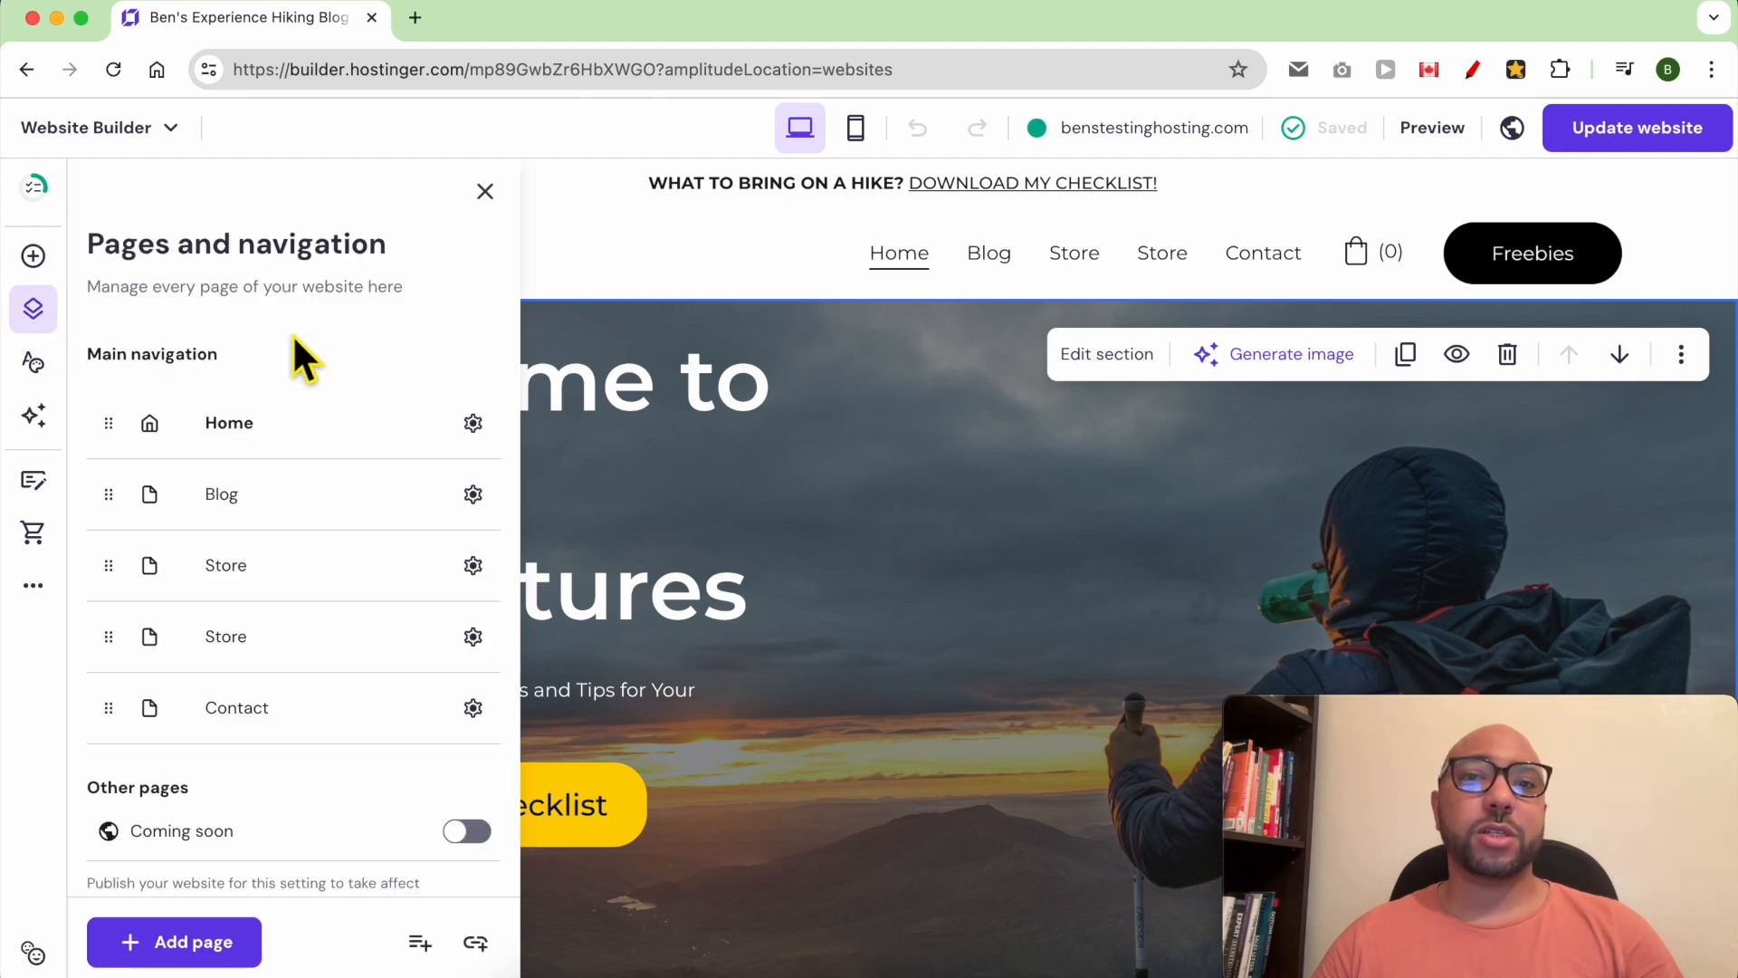
{"action": "mouse_move", "coordinate": [272, 366]}
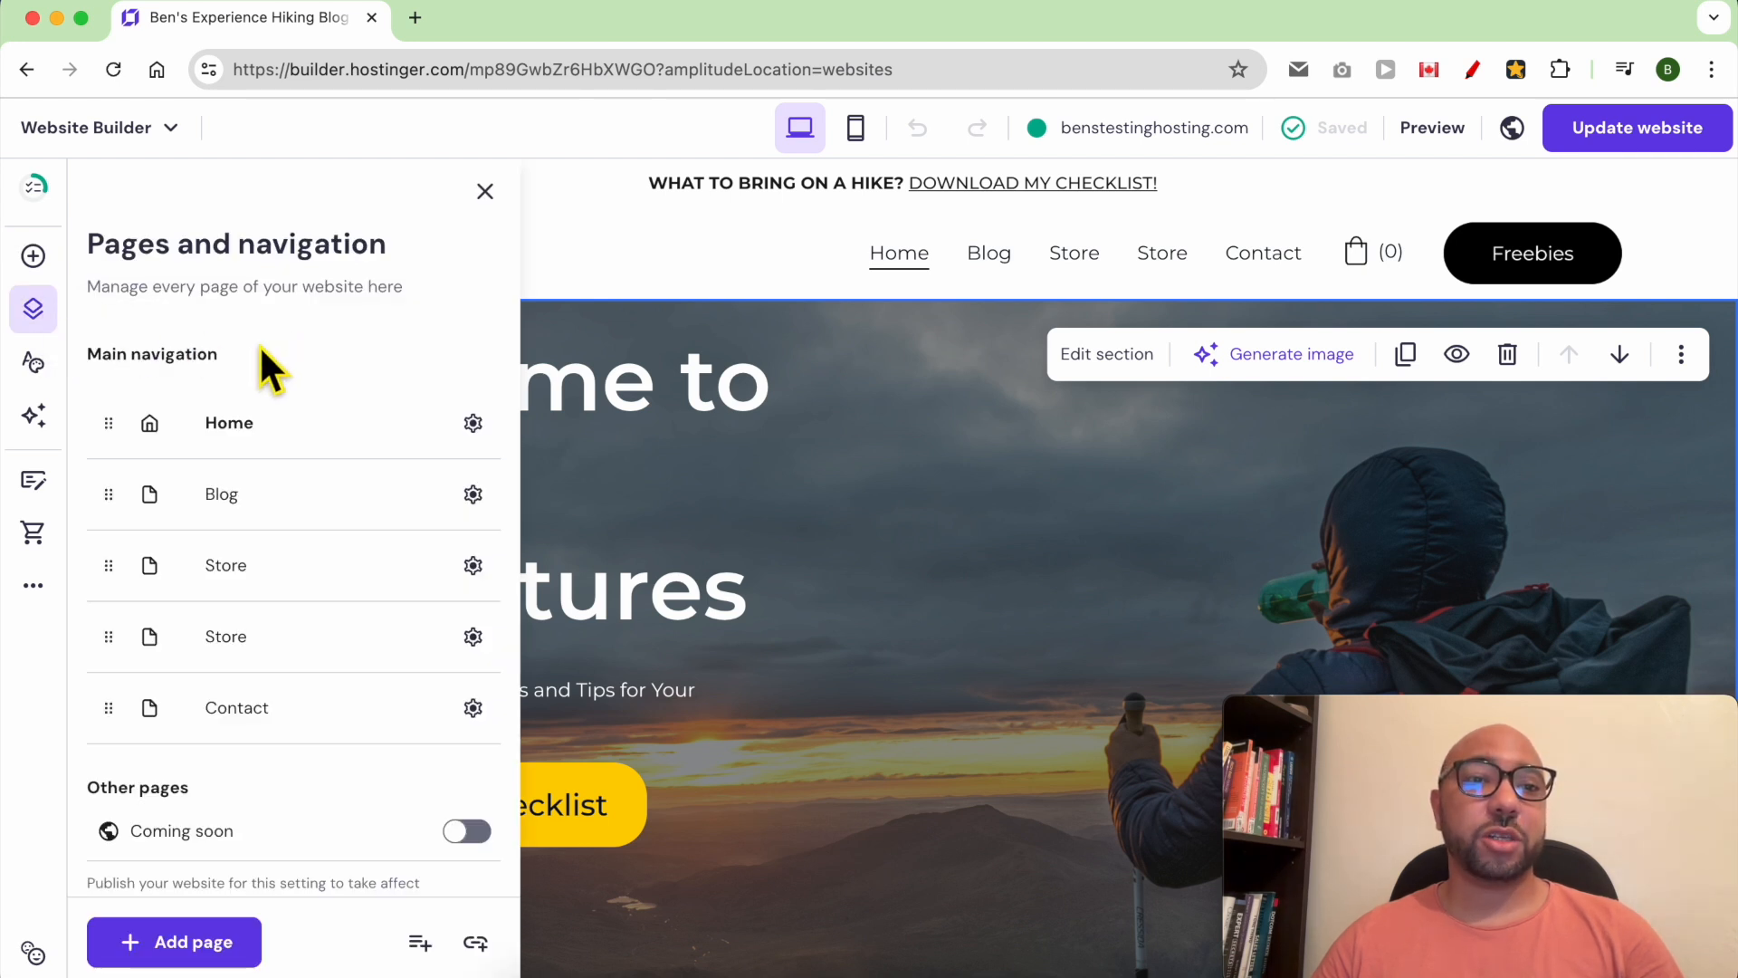
{"action": "double_click", "coordinate": [173, 349]}
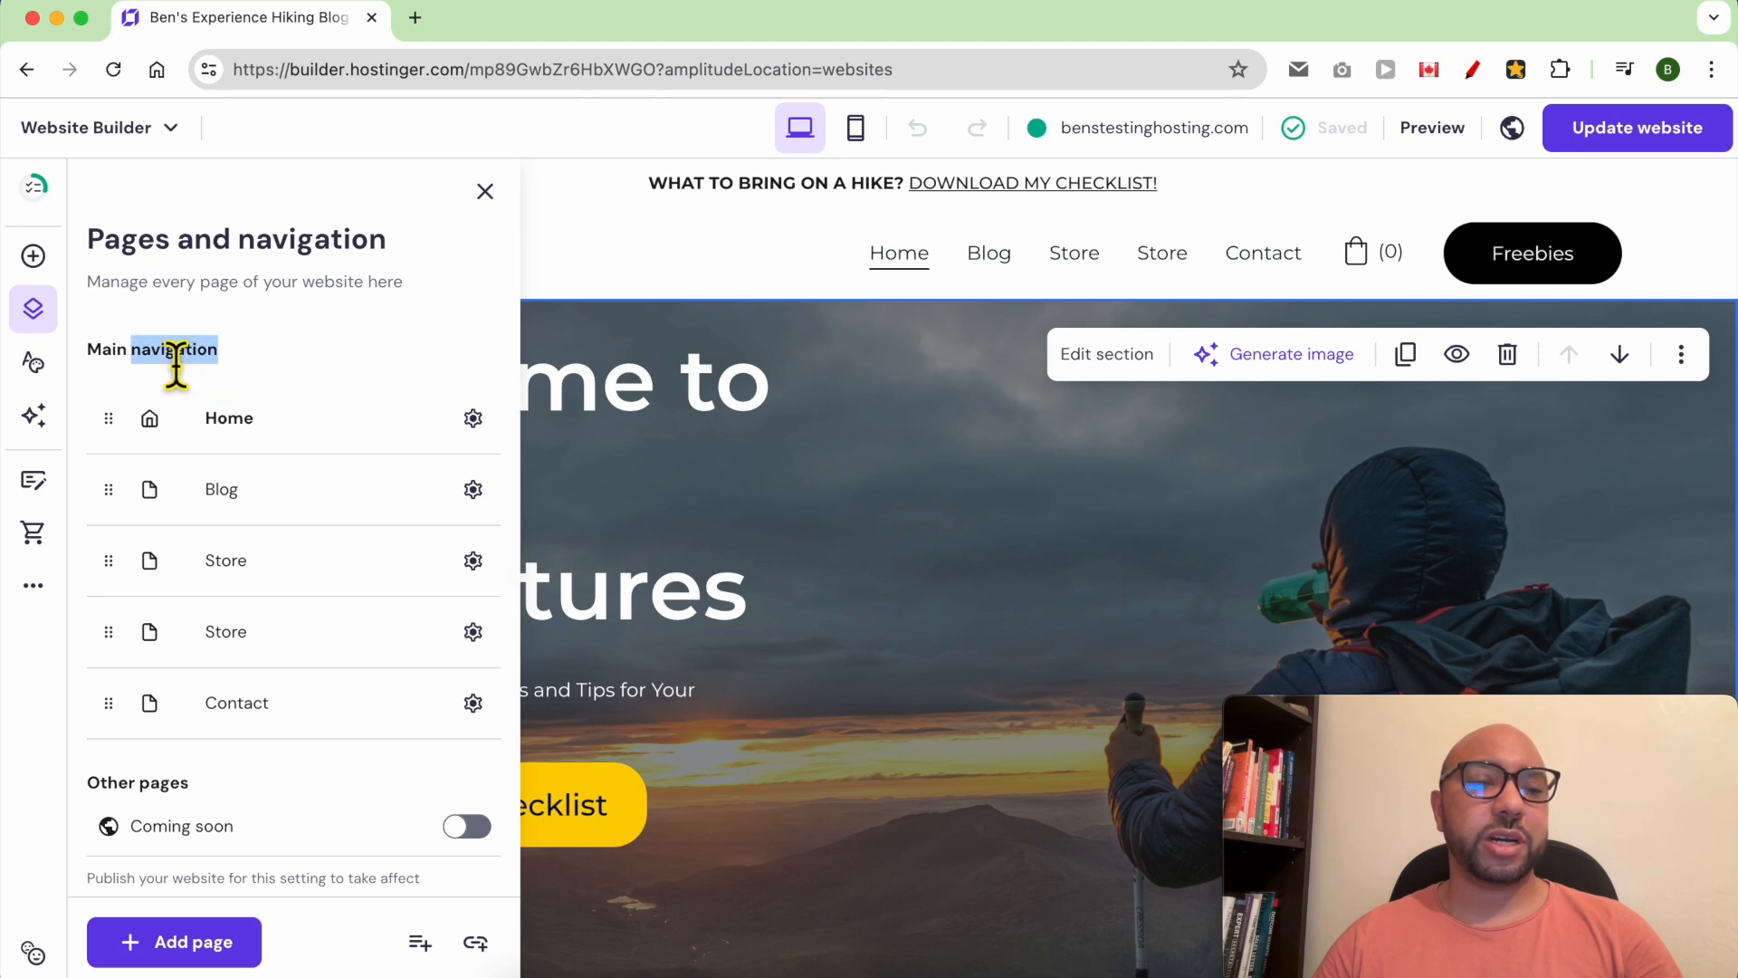
{"action": "scroll", "scroll_direction": "down", "scroll_amount": 3}
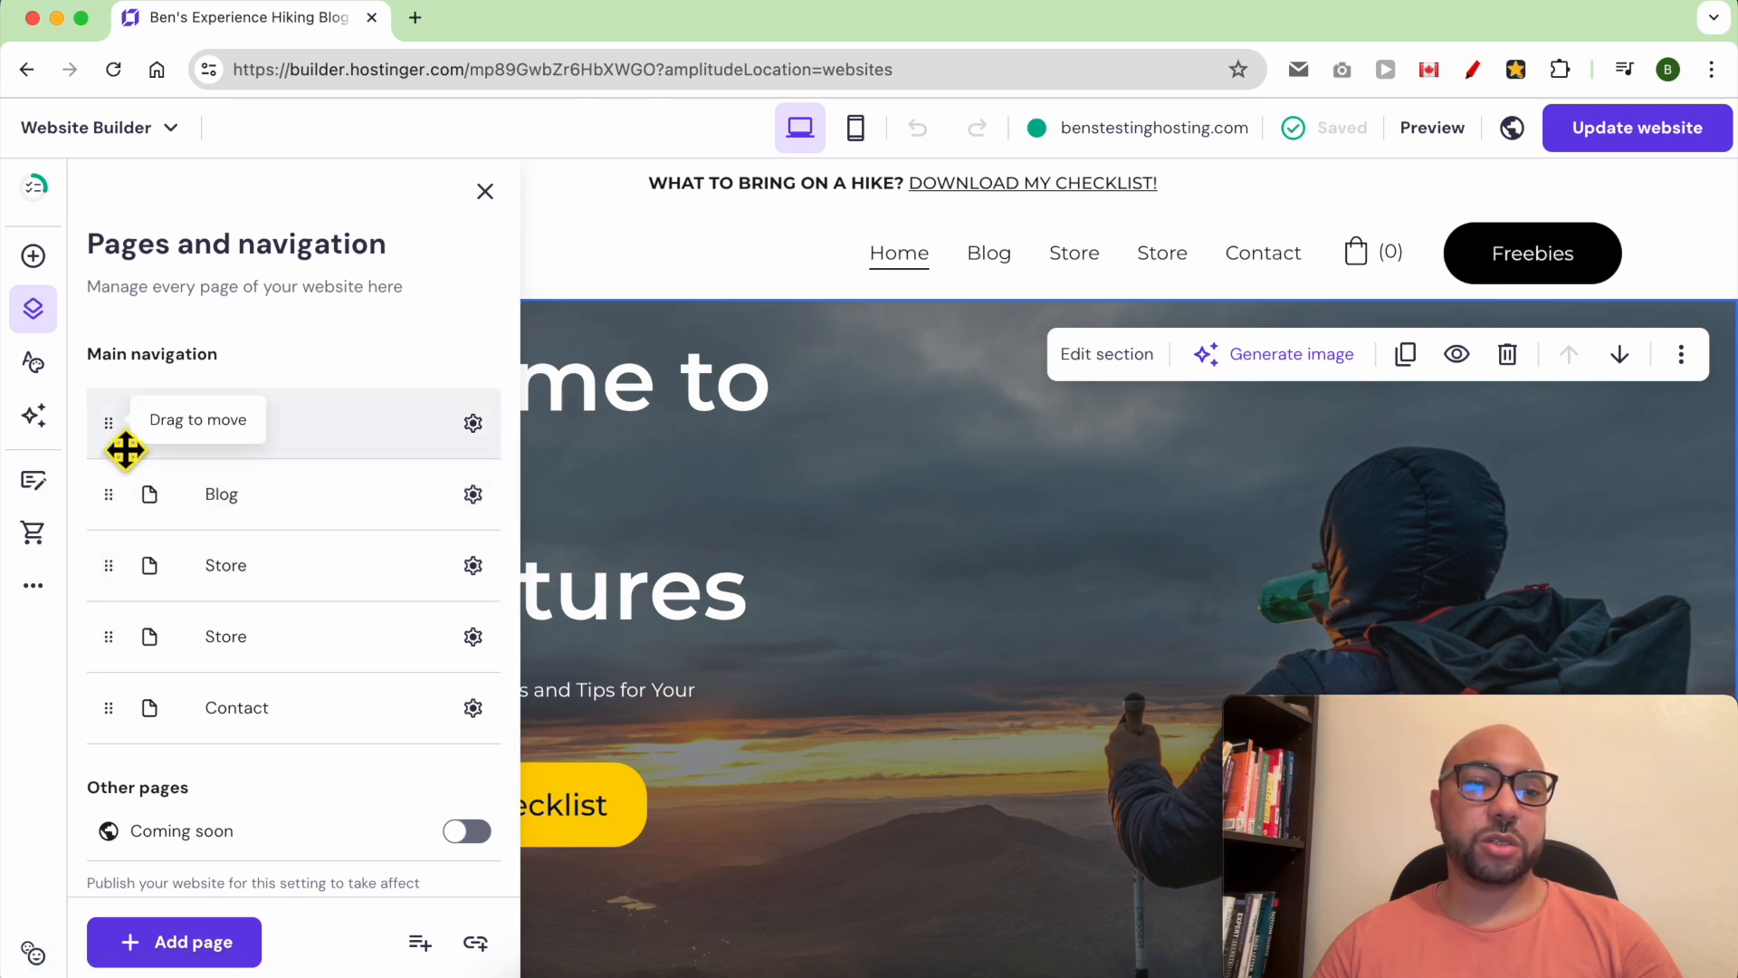
Drag Home to the end of the menu and Blog down beneath it
{"action": "left_click_drag", "start_coordinate": [125, 449], "coordinate": [125, 718]}
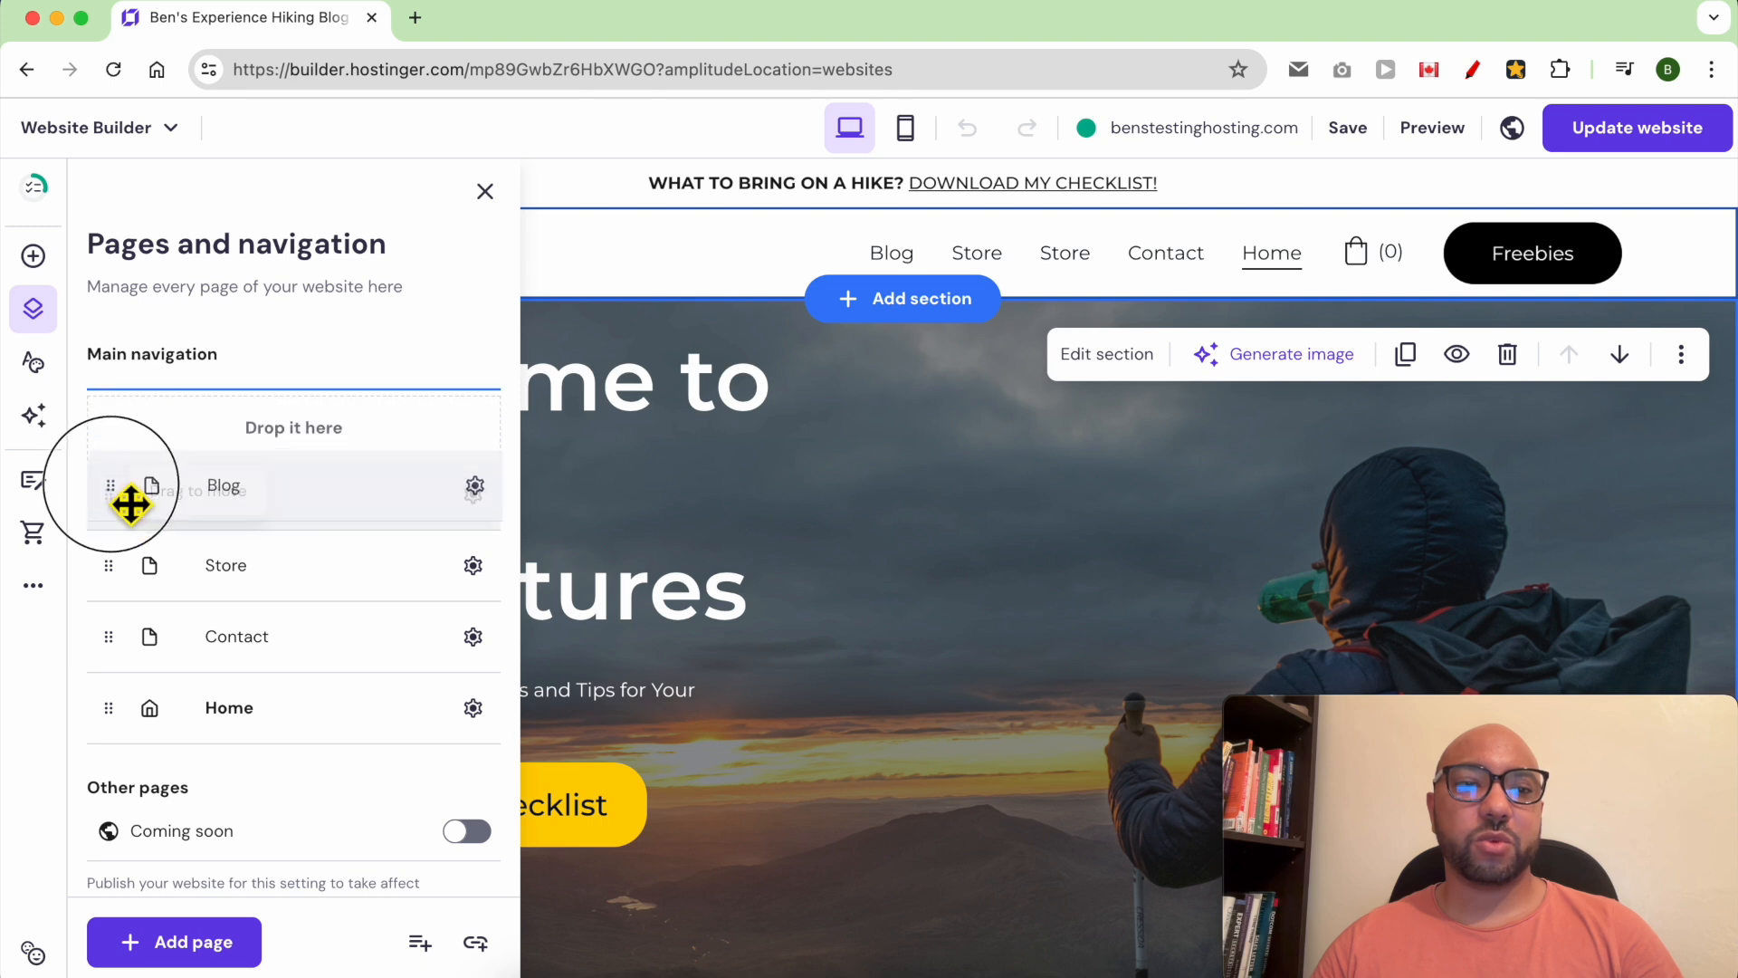
{"action": "left_click_drag", "start_coordinate": [130, 505], "coordinate": [105, 764]}
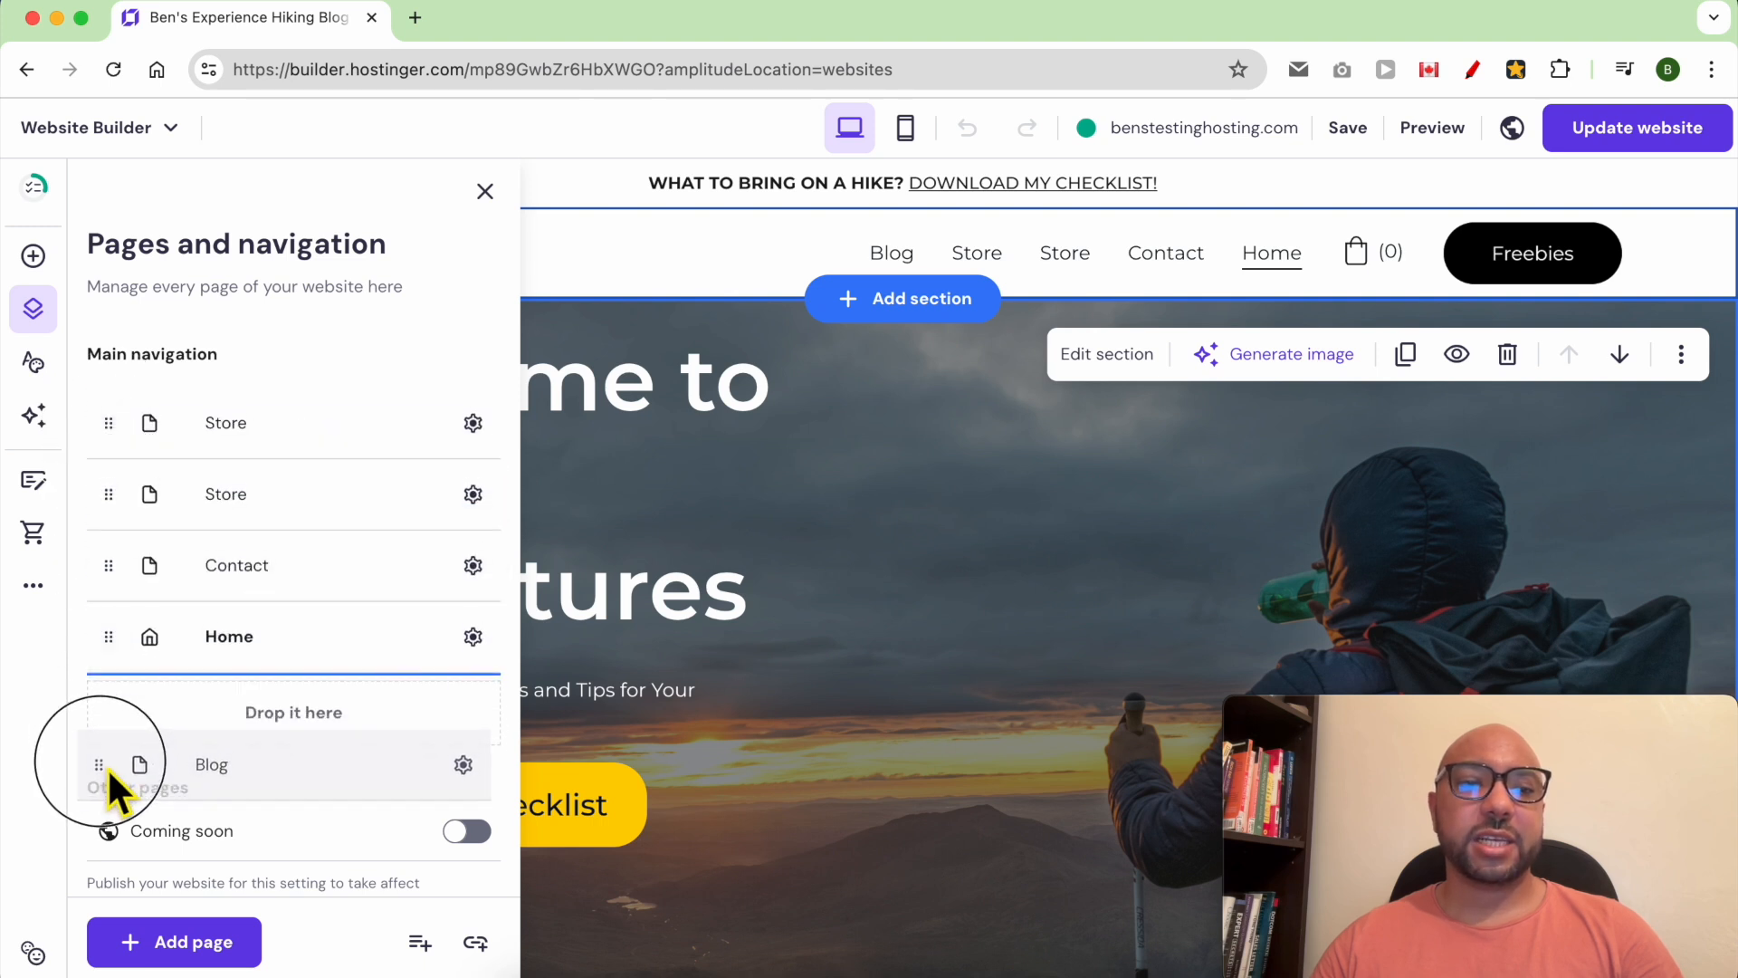